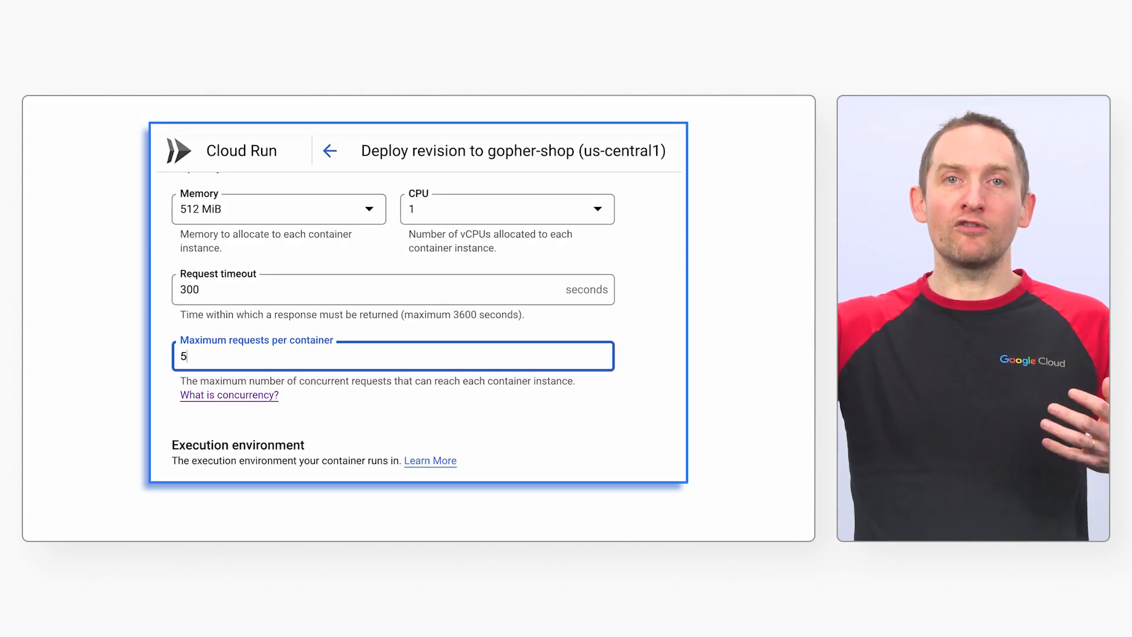
{"action": "type", "text": "00"}
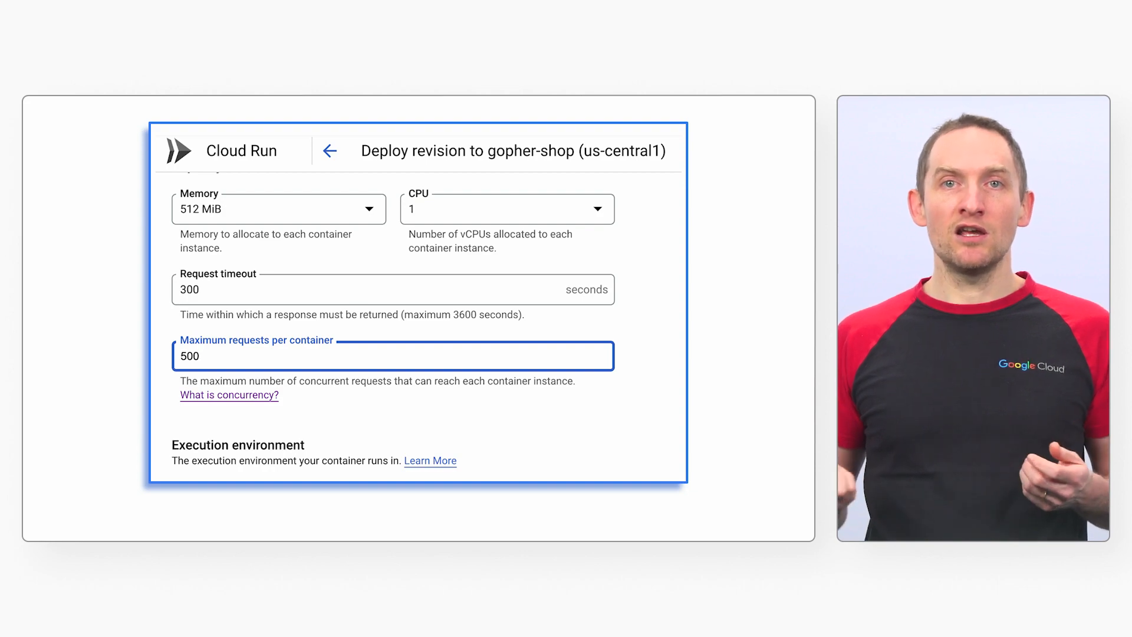